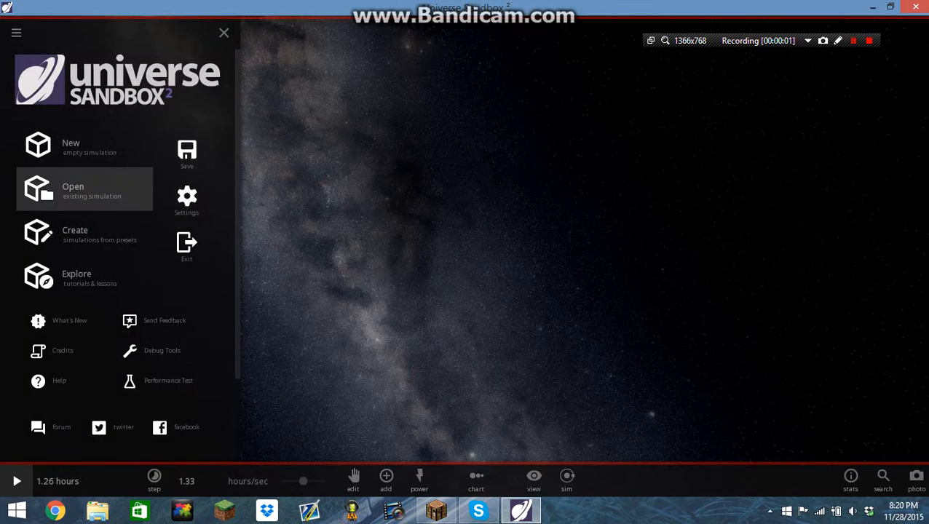
Browse the saved simulations and load the Solar System.
{"action": "left_click", "coordinate": [73, 188]}
{"action": "type", "text": "1"}
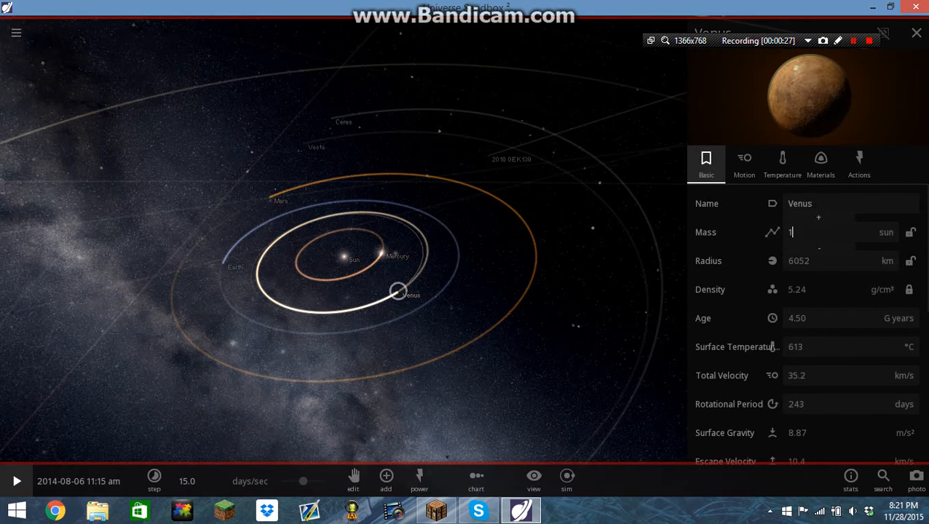
Give Earth, Mars, Saturn and Uranus one solar mass each.
{"action": "left_click", "coordinate": [221, 264]}
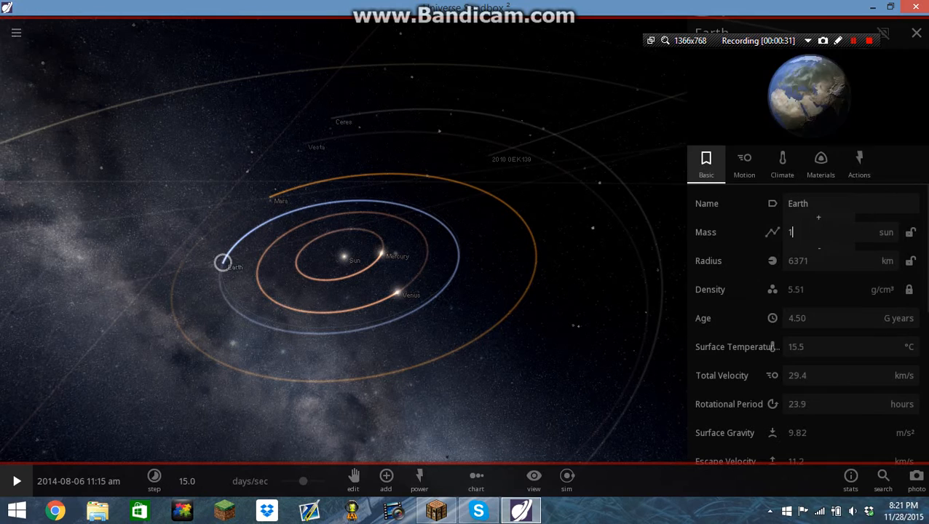
{"action": "left_click", "coordinate": [265, 198]}
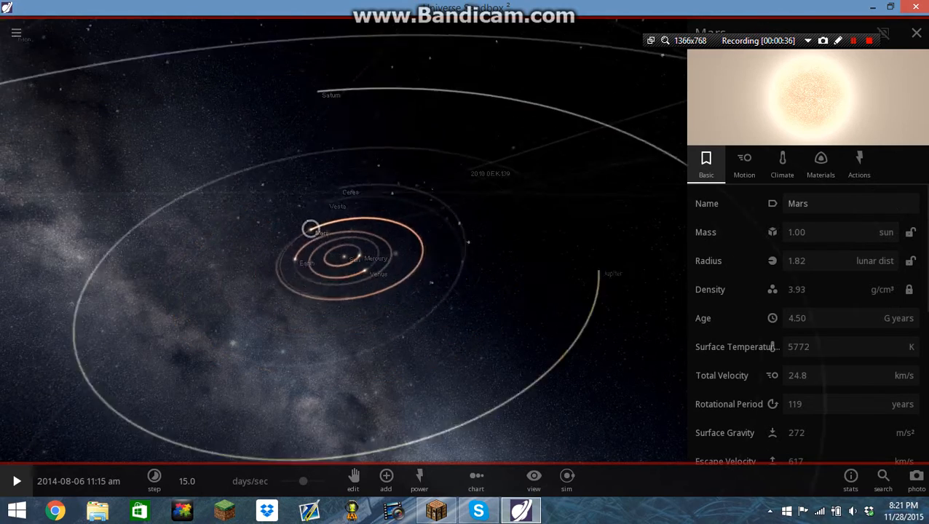
{"action": "left_click", "coordinate": [458, 262]}
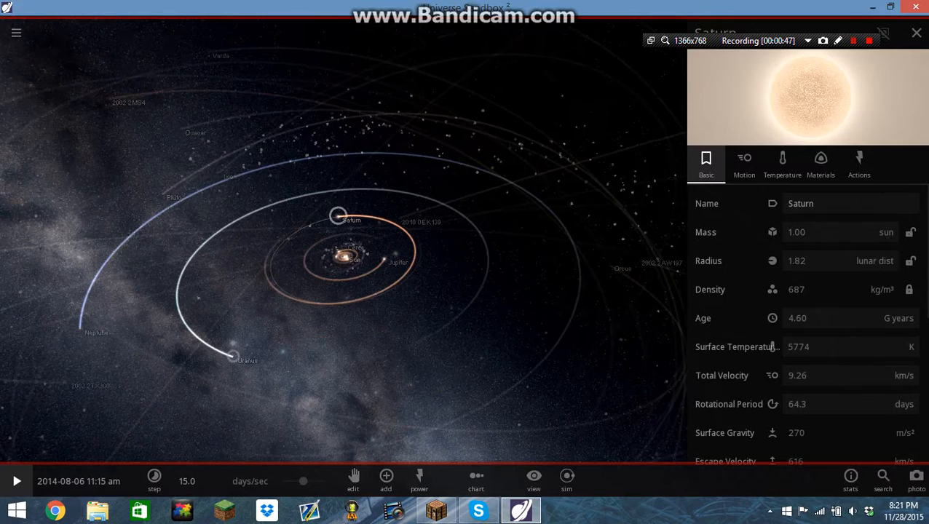
{"action": "left_click", "coordinate": [232, 356]}
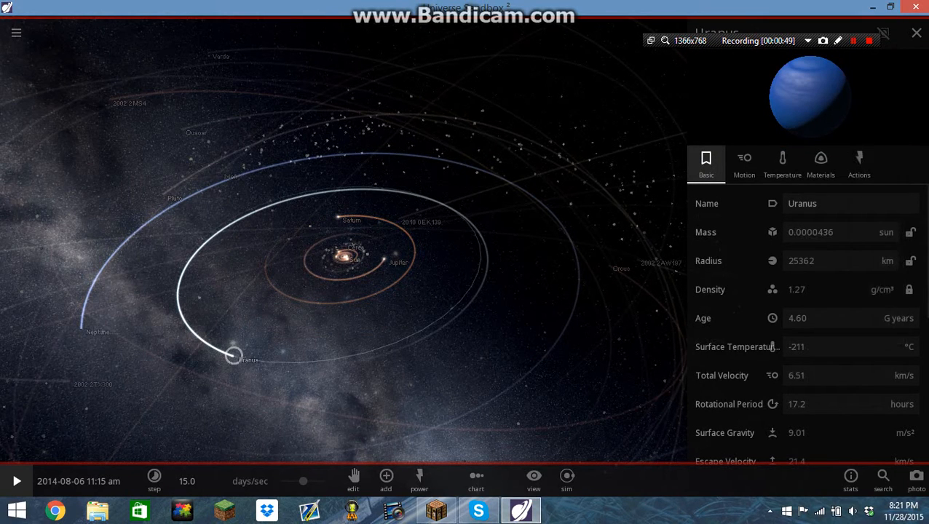
{"action": "left_click", "coordinate": [809, 232]}
{"action": "type", "text": "1"}
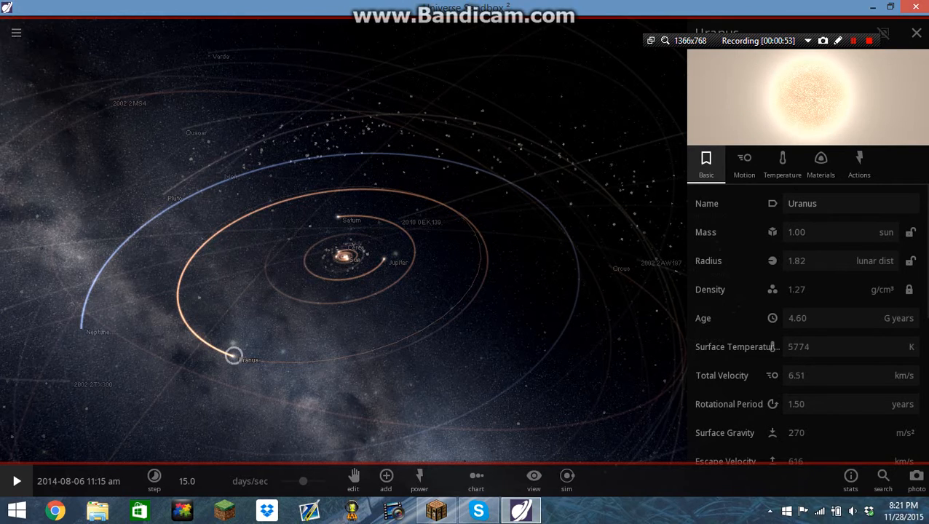
Give Neptune one solar mass, check Pluto, and close the properties panel.
{"action": "left_click", "coordinate": [79, 329]}
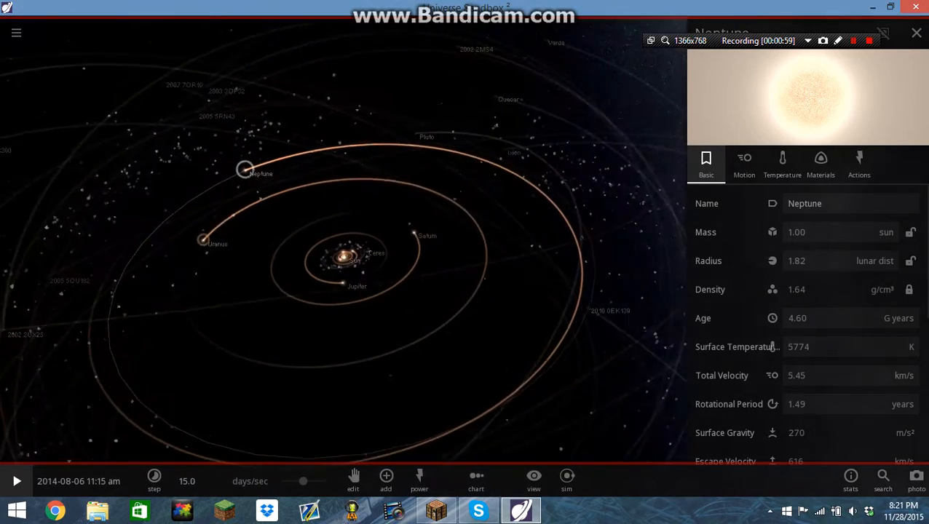
{"action": "left_click", "coordinate": [424, 128]}
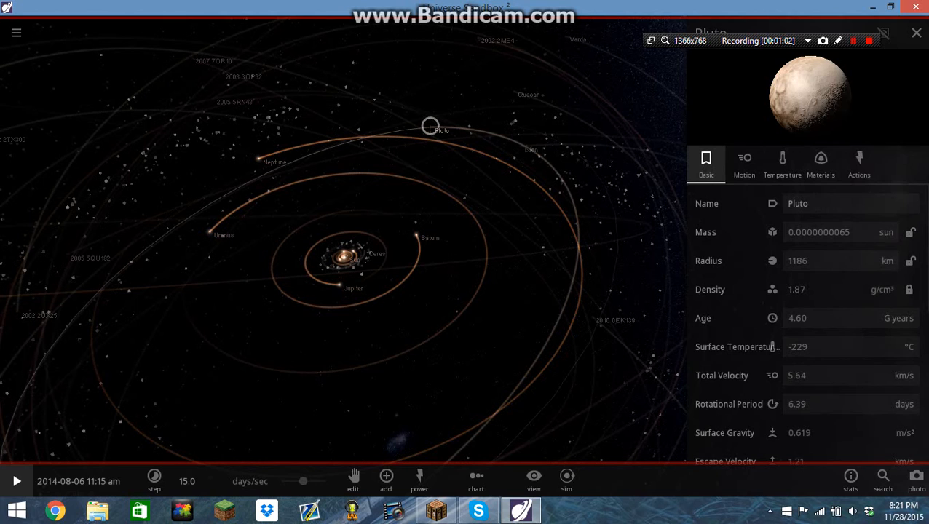
{"action": "left_click", "coordinate": [818, 231]}
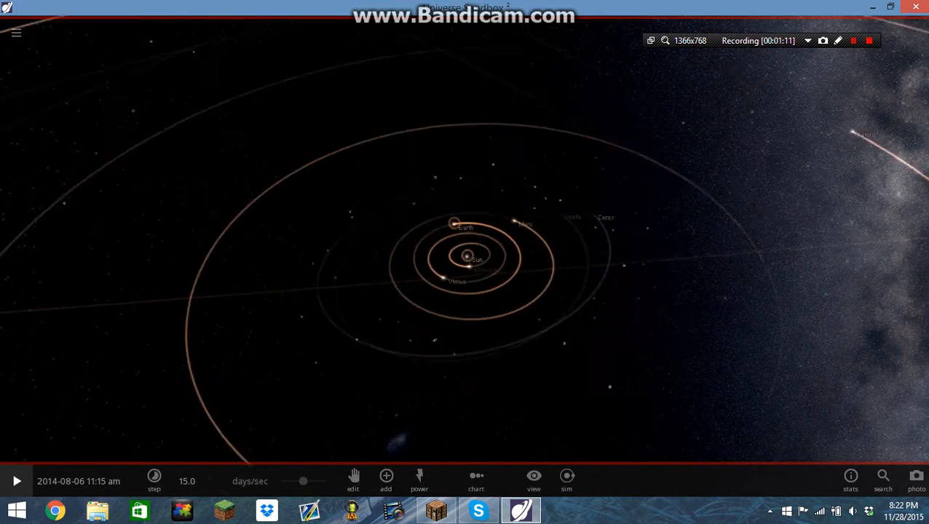
Run the simulation until the system scatters, then select Sedna to inspect its orbit.
{"action": "left_click", "coordinate": [12, 480]}
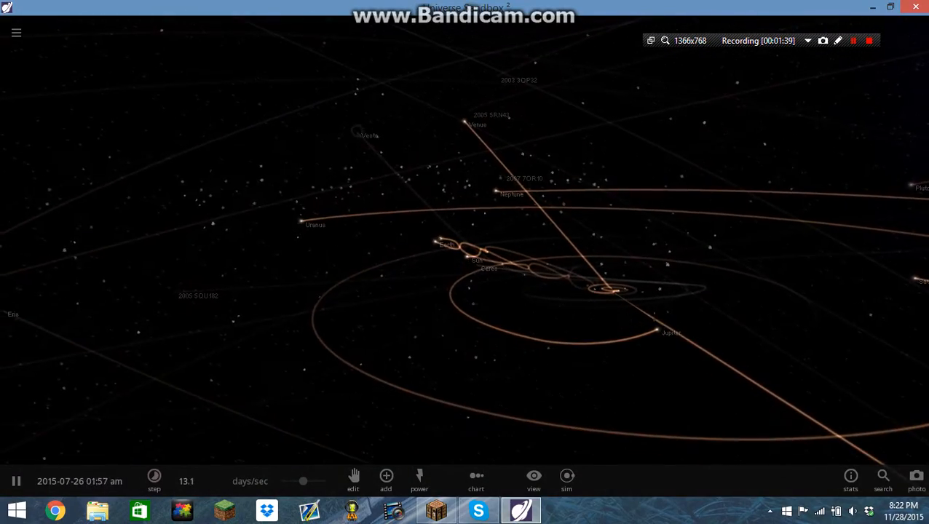
{"action": "left_click", "coordinate": [466, 118]}
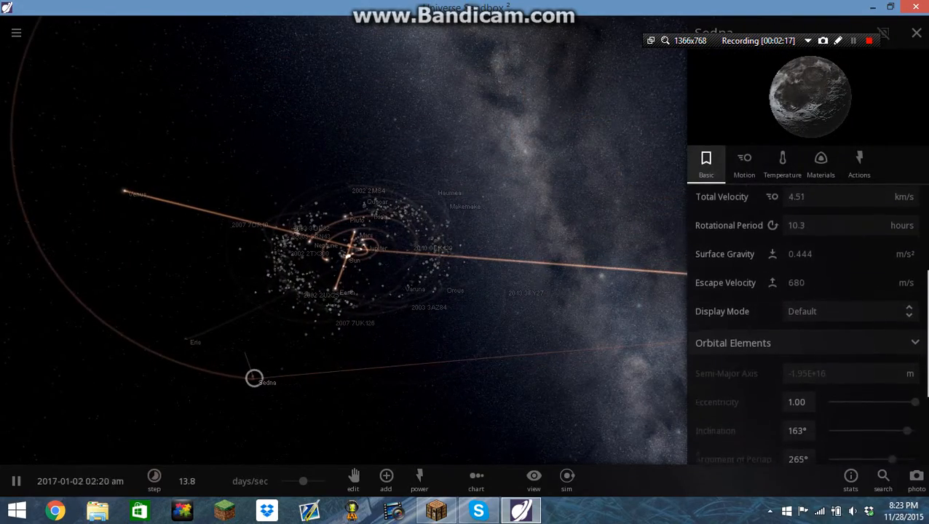
Scroll through Sedna's panel before bringing up the simulation list.
{"action": "scroll", "scroll_direction": "down", "scroll_amount": 3}
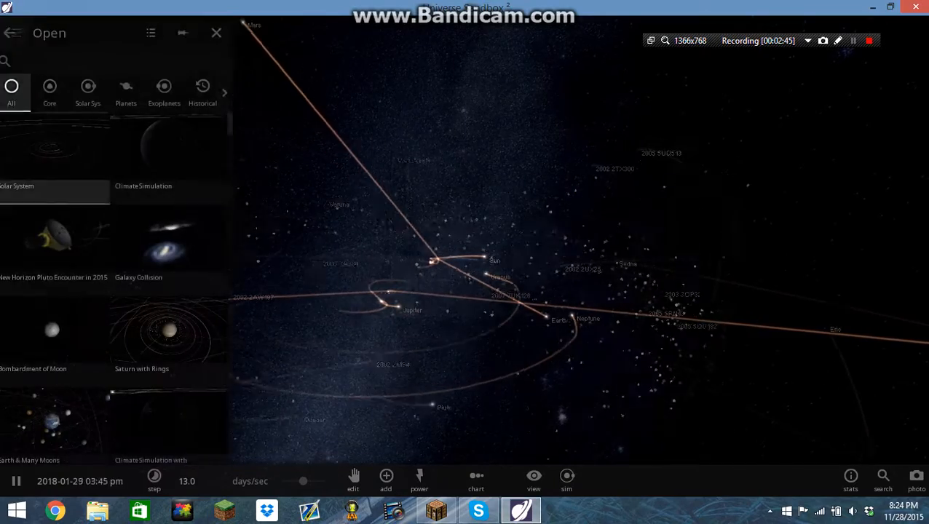
Load a fresh Solar System simulation and dismiss the Mercury info panel.
{"action": "left_click", "coordinate": [30, 154]}
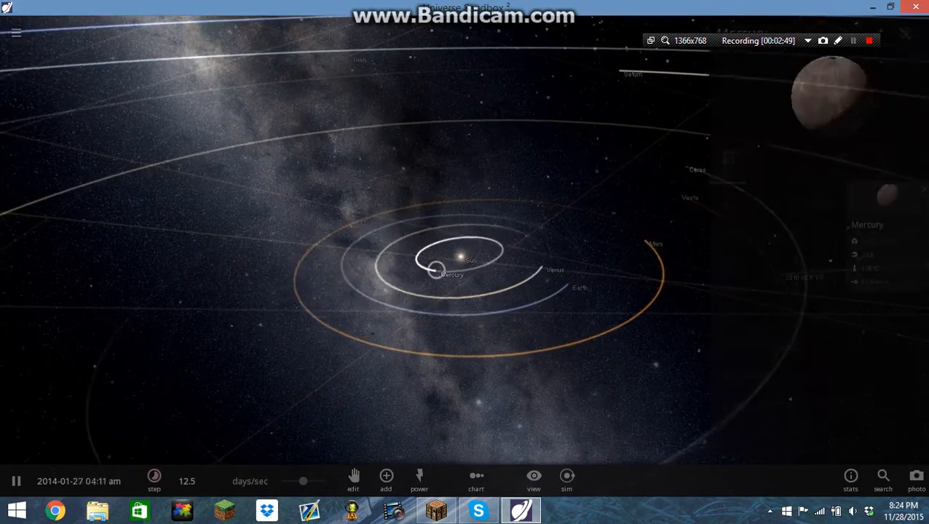
{"action": "left_click", "coordinate": [437, 275]}
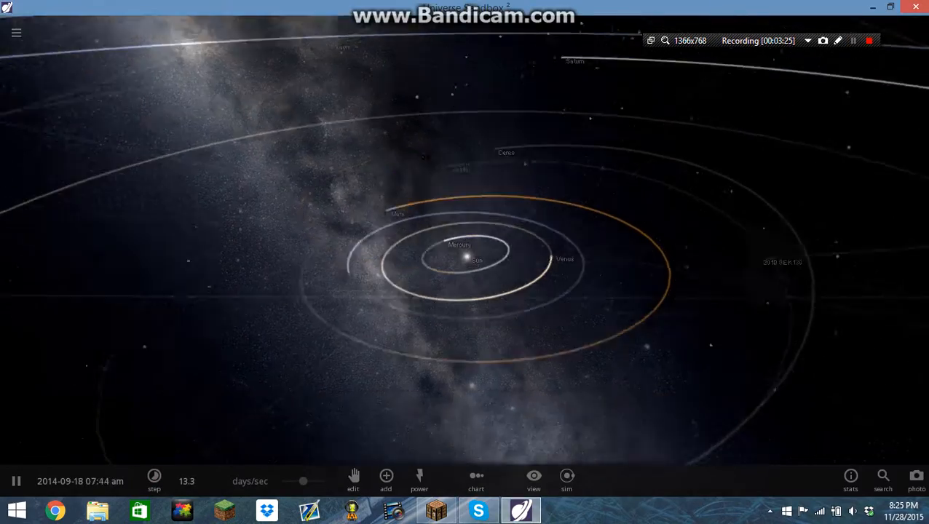
Select Uranus to show its properties at 14.5 Earth masses.
{"action": "left_click", "coordinate": [524, 213]}
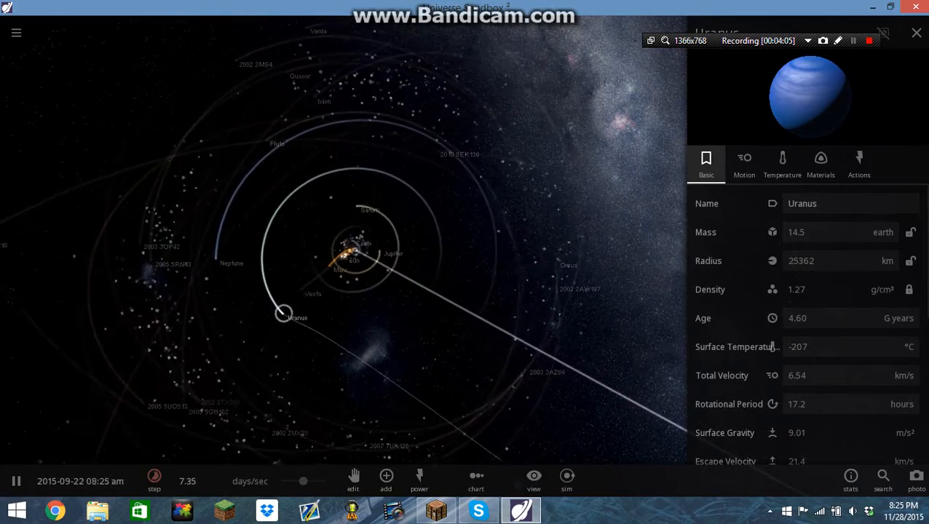
Close Uranus's properties and reset the solar system to an undisturbed state.
{"action": "left_click", "coordinate": [266, 146]}
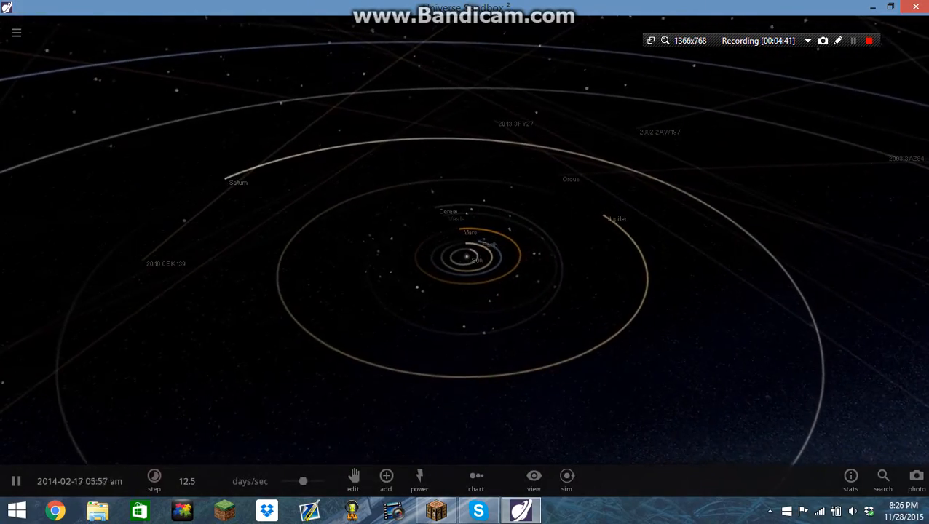
Choose a black hole from the Add catalogue and drop it into the solar system.
{"action": "left_click", "coordinate": [384, 477]}
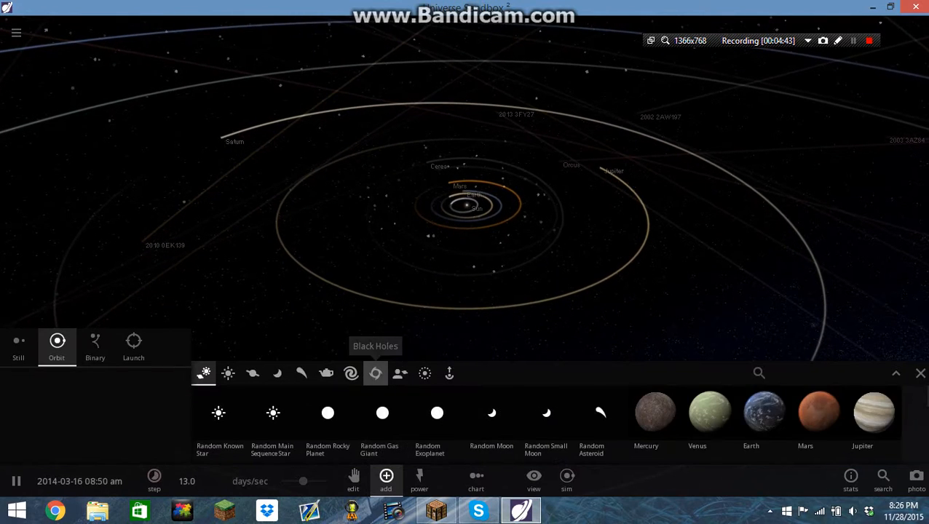
{"action": "left_click", "coordinate": [375, 373]}
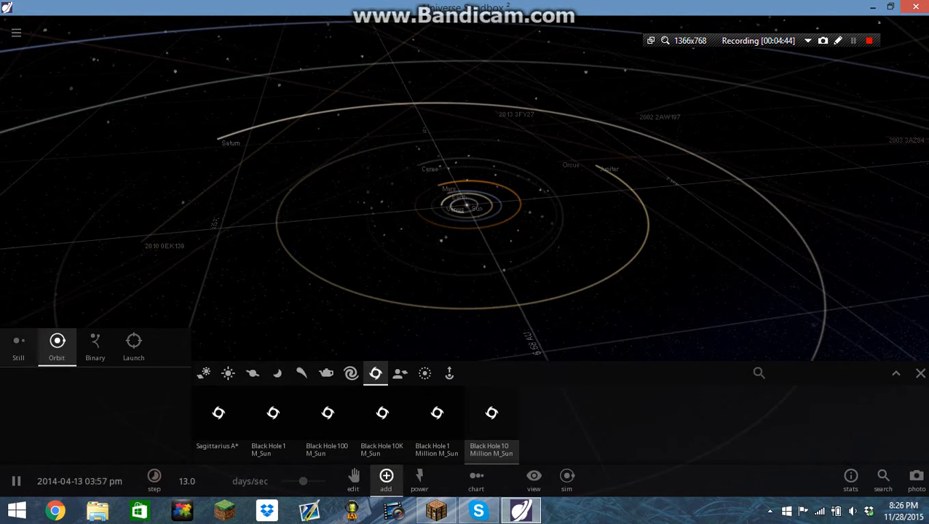
{"action": "left_click", "coordinate": [19, 343]}
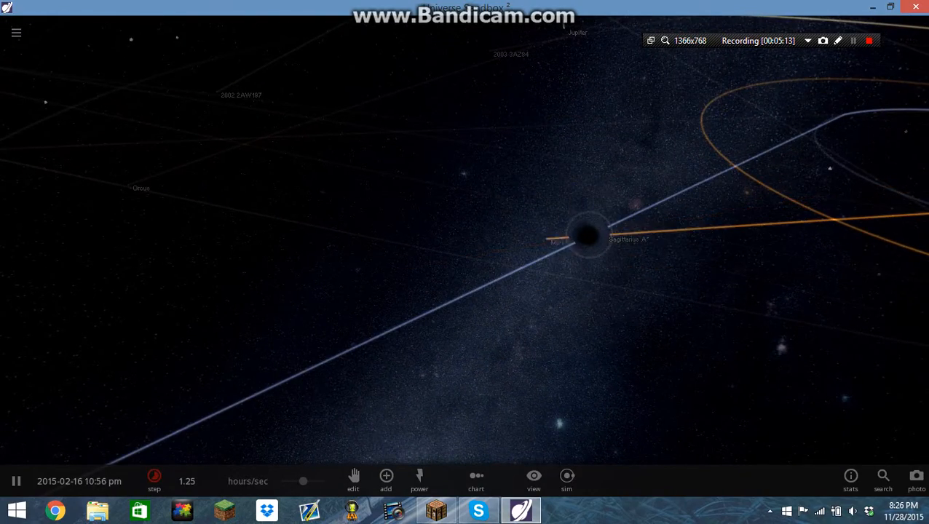
Leave the disrupted run and start loading a fresh Solar System simulation.
{"action": "left_click", "coordinate": [155, 480]}
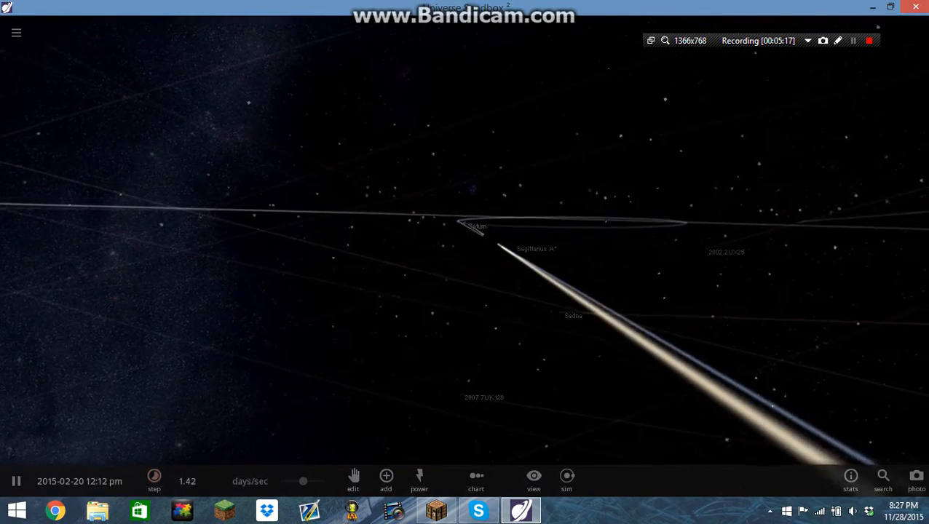
{"action": "left_click", "coordinate": [470, 227]}
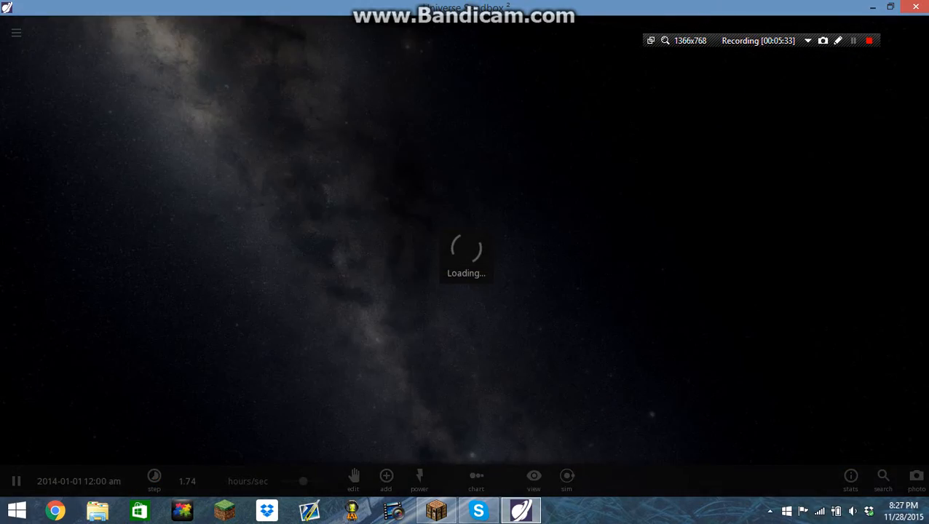
Place a one-solar-mass black hole in orbit near the Sun and select the Sun.
{"action": "left_click", "coordinate": [384, 477]}
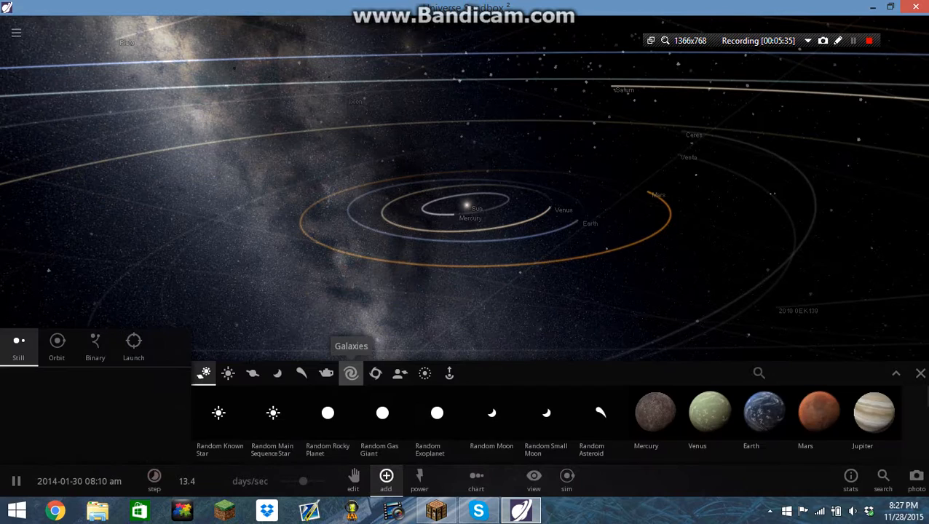
{"action": "left_click", "coordinate": [376, 372]}
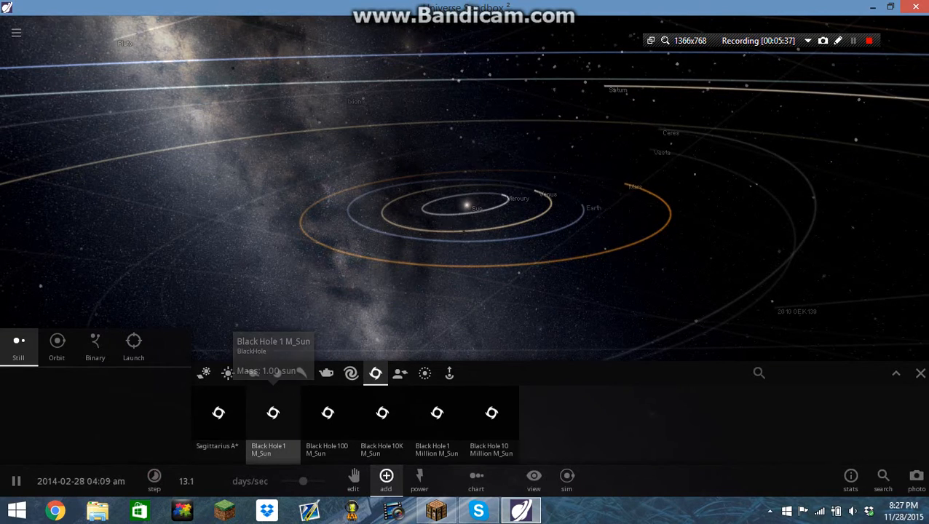
{"action": "left_click", "coordinate": [55, 346]}
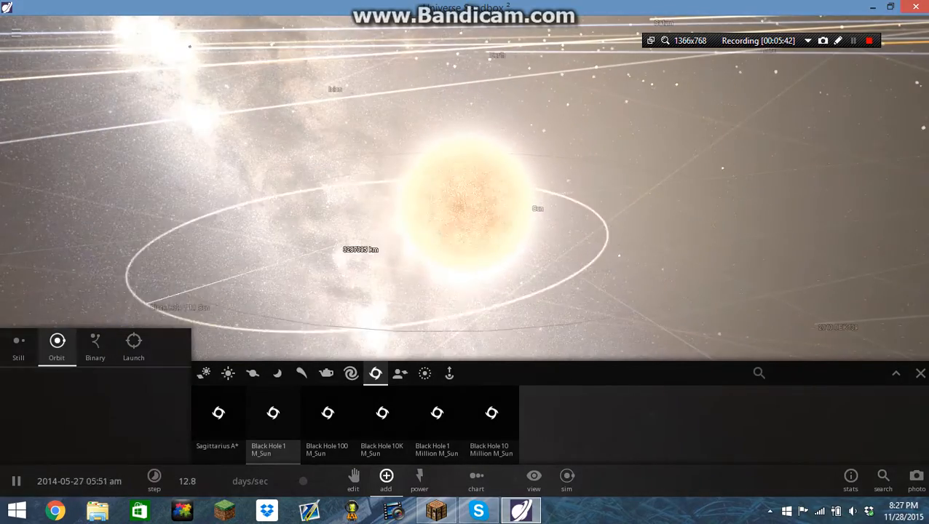
{"action": "left_click", "coordinate": [95, 342]}
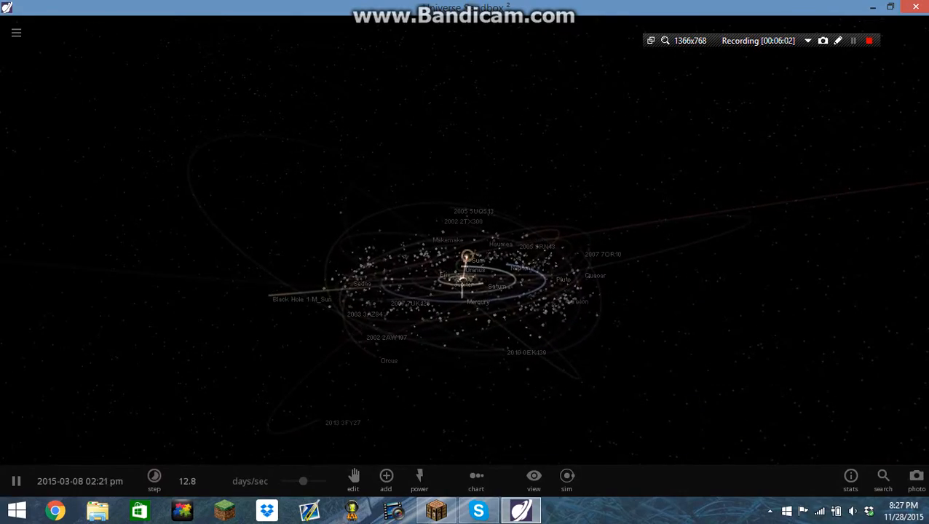
{"action": "left_click", "coordinate": [461, 256]}
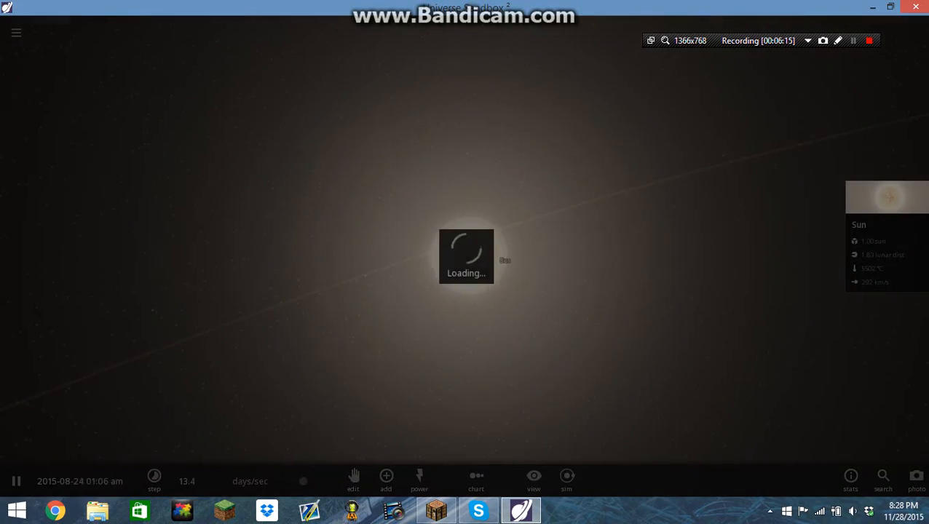
Add VY Canis Majoris from the Stars catalogue beside the Sun, then switch to Launch mode.
{"action": "left_click", "coordinate": [384, 479]}
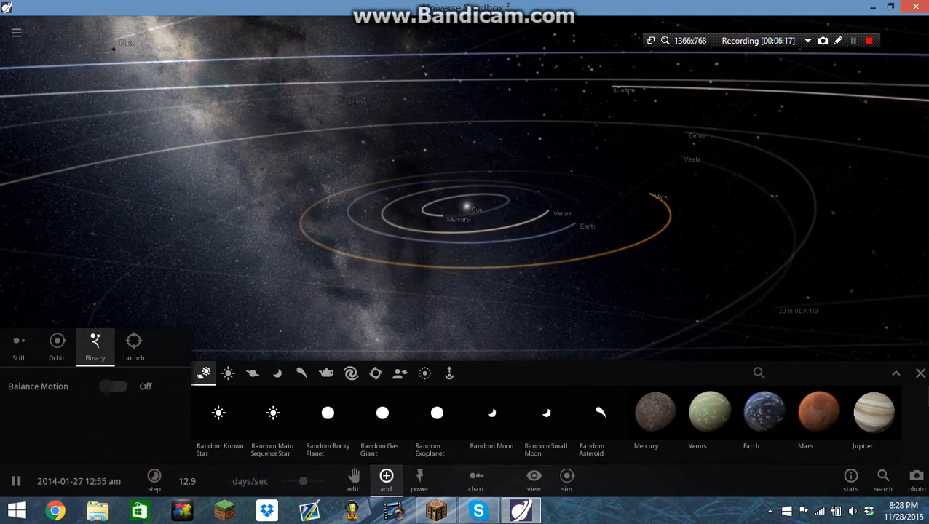
{"action": "left_click", "coordinate": [227, 373]}
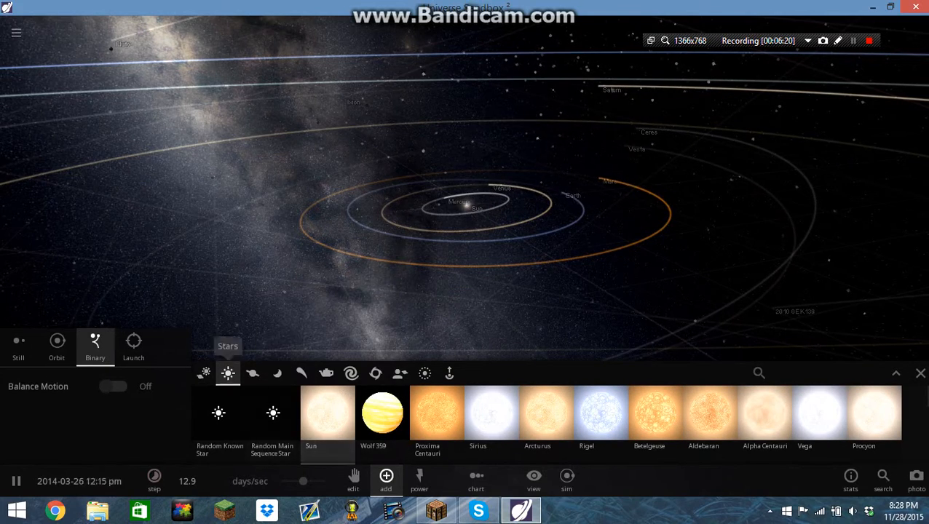
{"action": "left_click", "coordinate": [134, 347]}
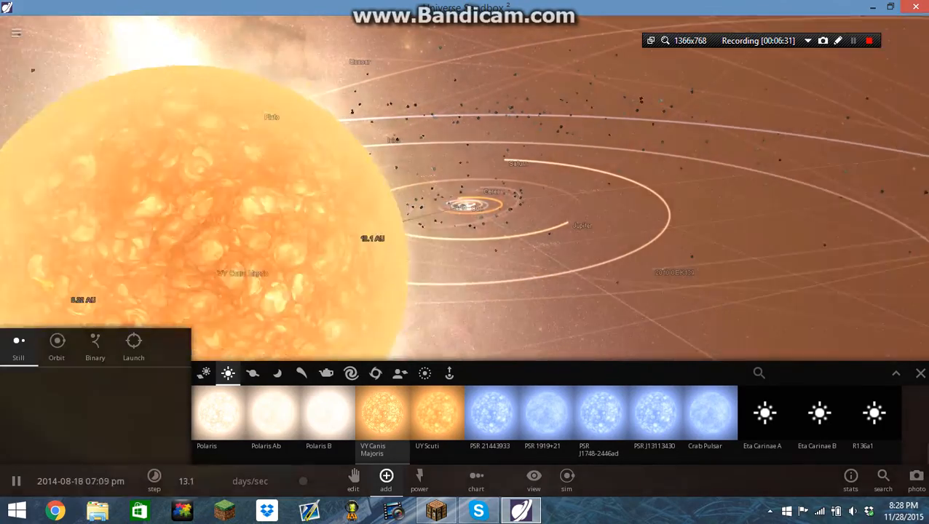
{"action": "left_click", "coordinate": [134, 342]}
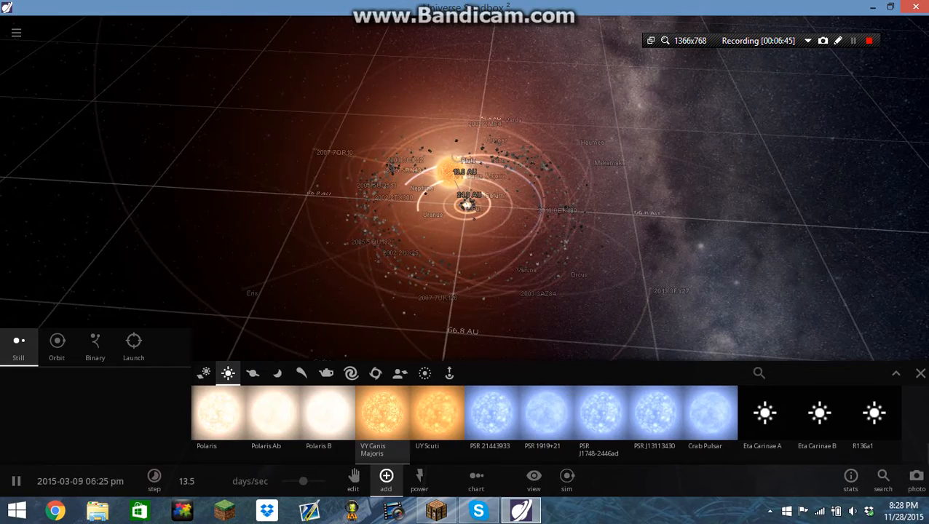
{"action": "left_click", "coordinate": [134, 344]}
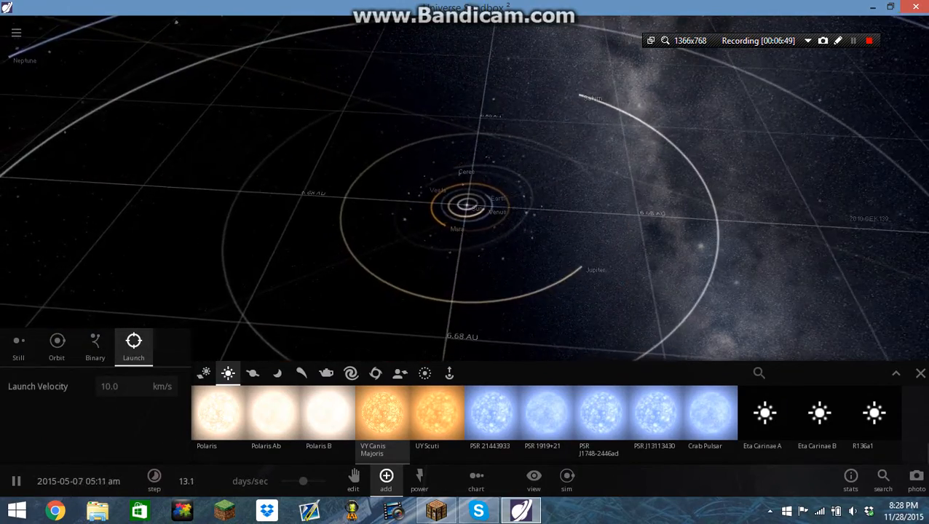
Fire VY Canis Majoris toward the Solar System in Launch mode and dismiss the Add panel.
{"action": "left_click", "coordinate": [384, 414]}
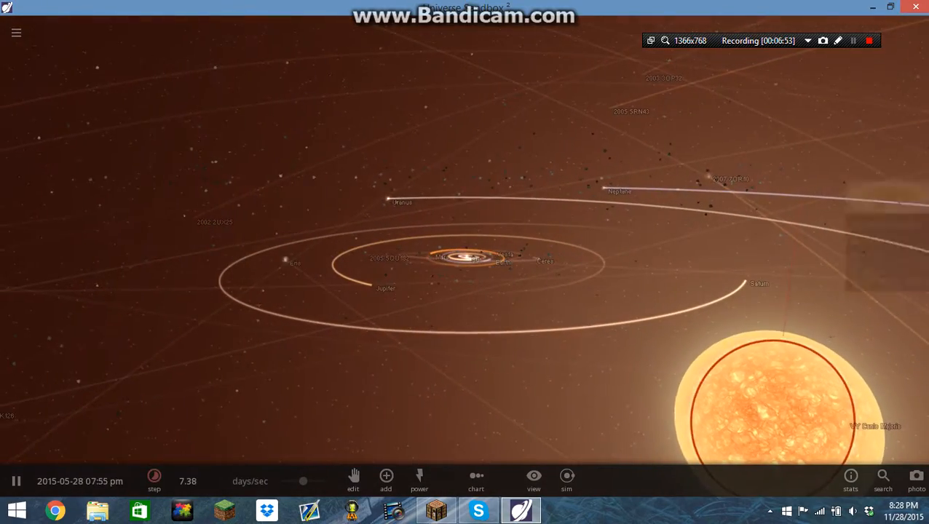
{"action": "left_click", "coordinate": [772, 393]}
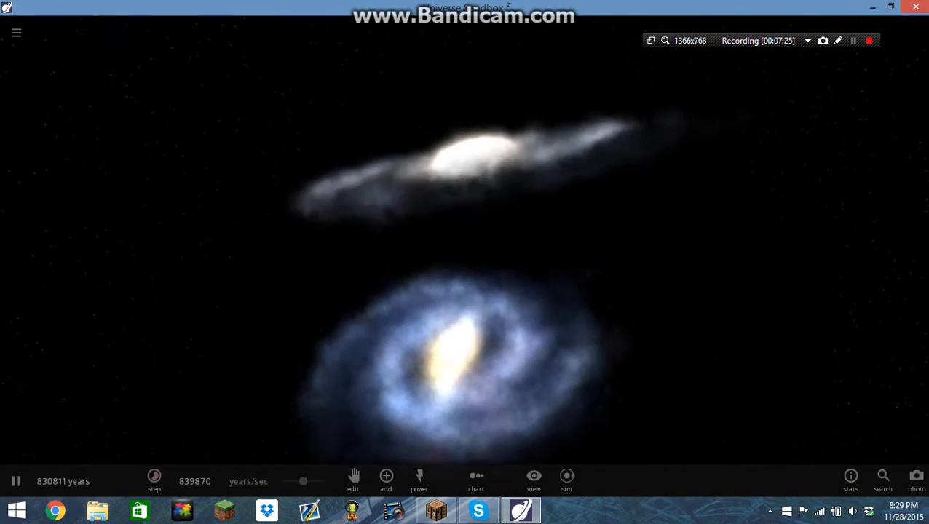
Select a galaxy's central black hole and set its Mass to 2.00.
{"action": "left_click", "coordinate": [514, 329]}
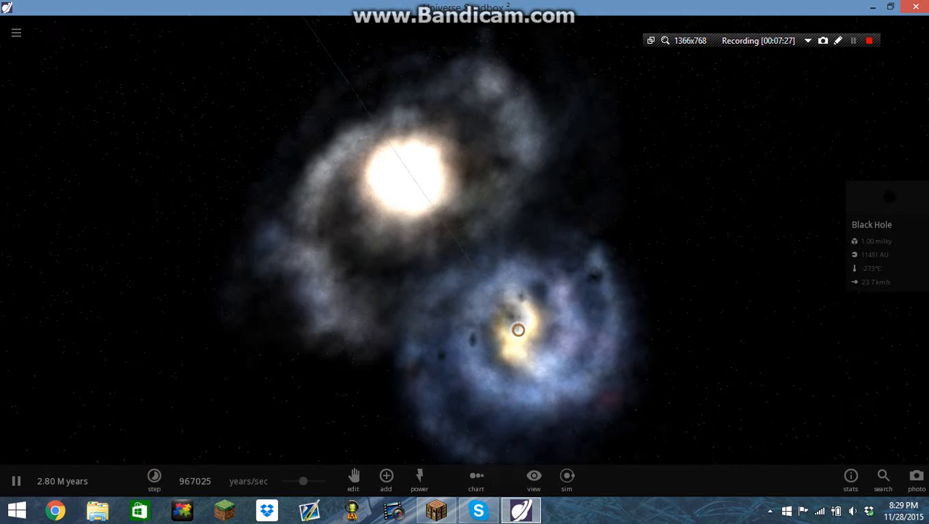
{"action": "left_click", "coordinate": [518, 328]}
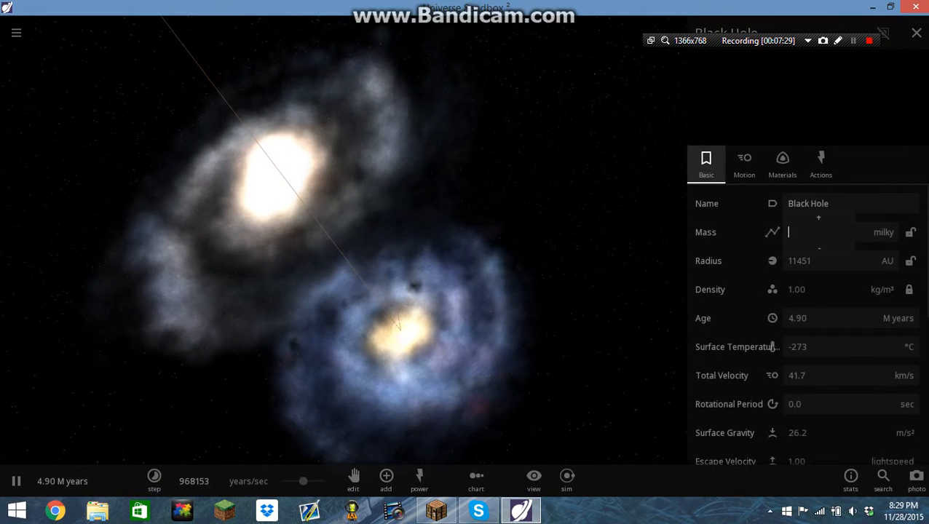
{"action": "type", "text": "2.00"}
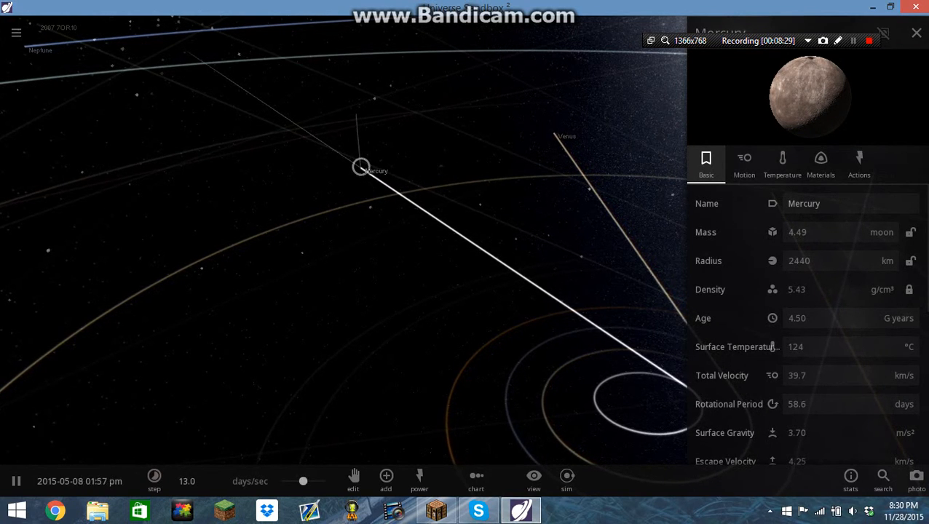
Track Sedna as it escapes the Sun-less system, then bring up the simulation list.
{"action": "left_click", "coordinate": [534, 117]}
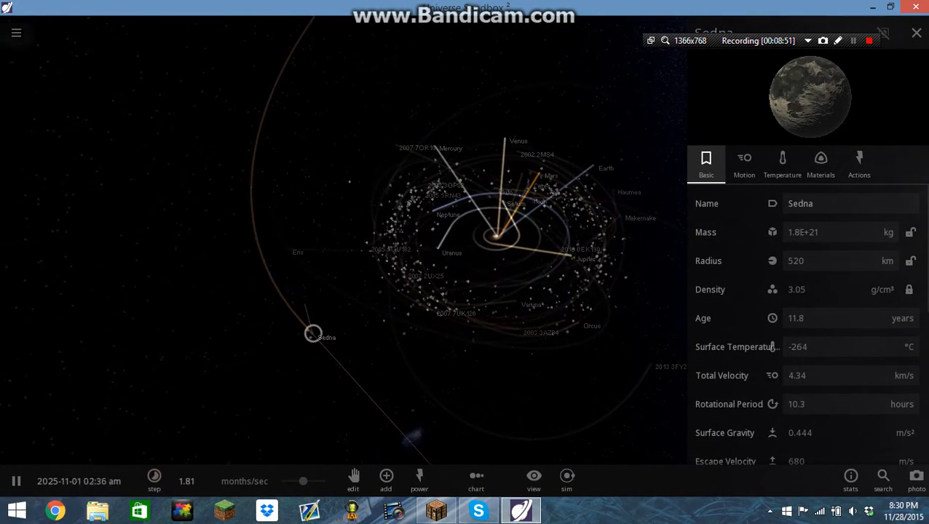
{"action": "left_click", "coordinate": [18, 32]}
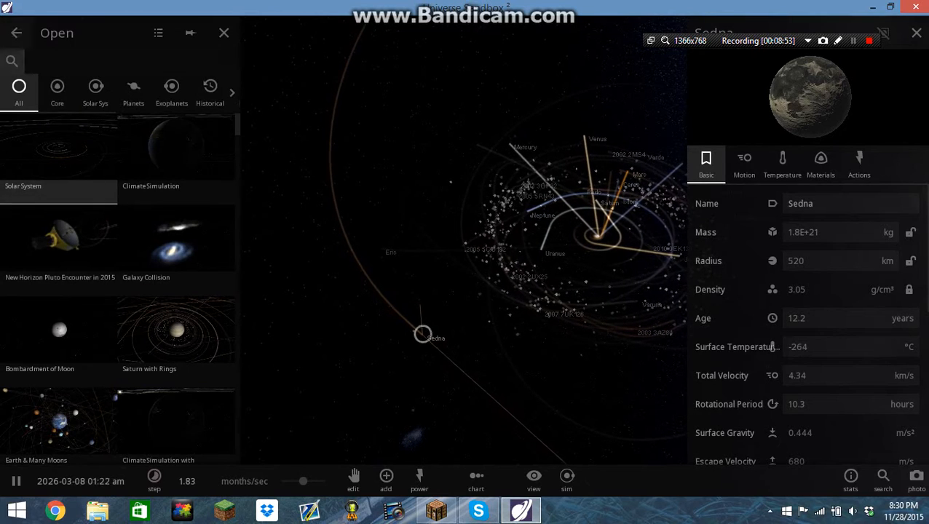